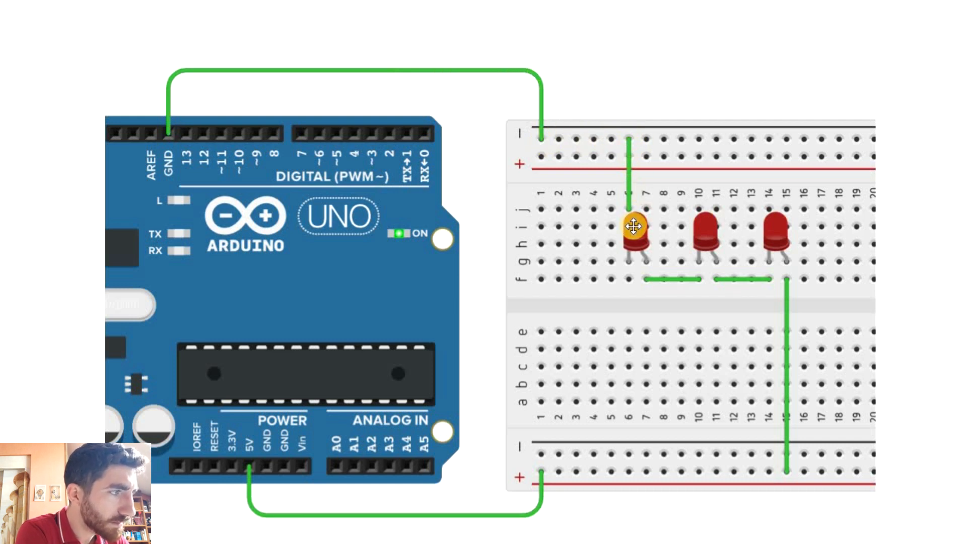
# Wire 5V to the lower + rail and GND to the upper − rail, then start the simulation
pyautogui.moveTo(632, 225); pyautogui.dragTo(650, 268)
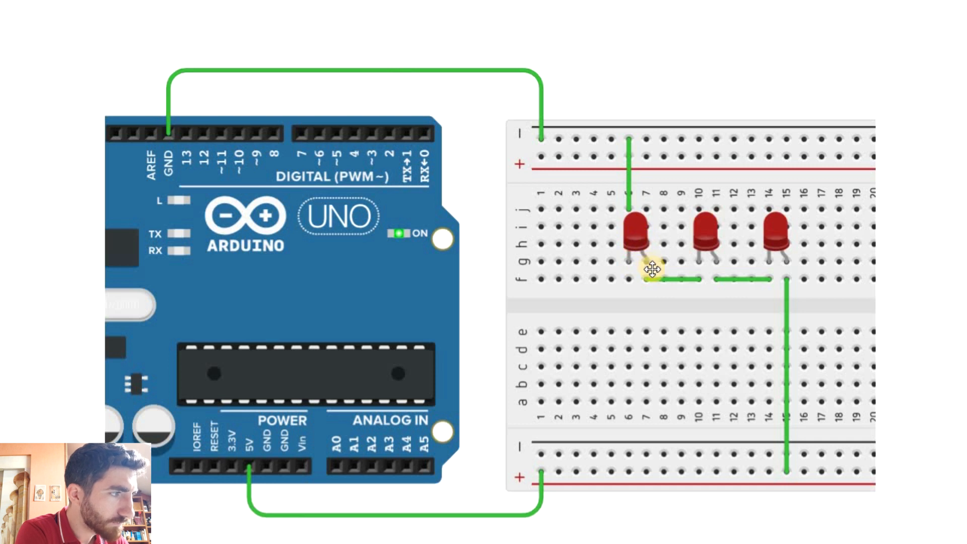
pyautogui.moveTo(650, 268); pyautogui.dragTo(700, 282)
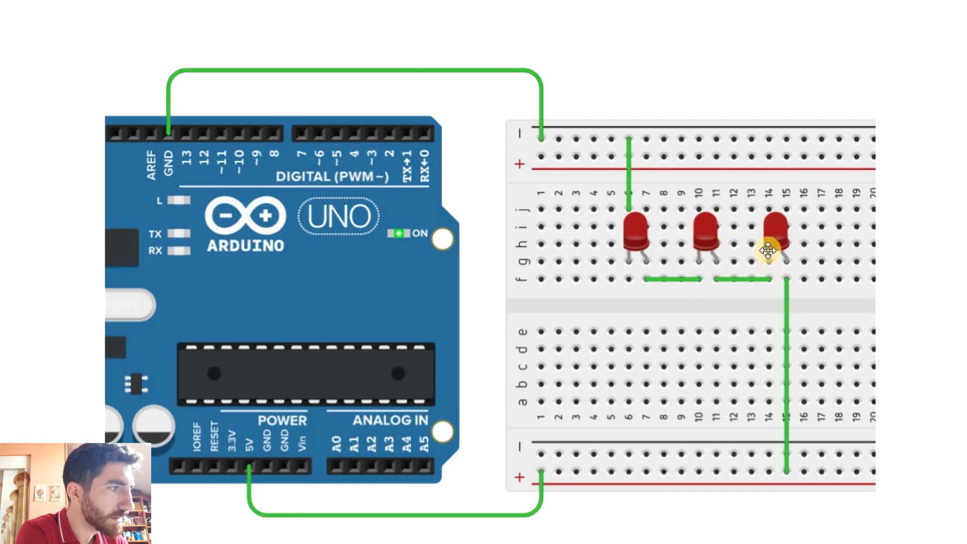
pyautogui.moveTo(767, 249); pyautogui.dragTo(785, 285)
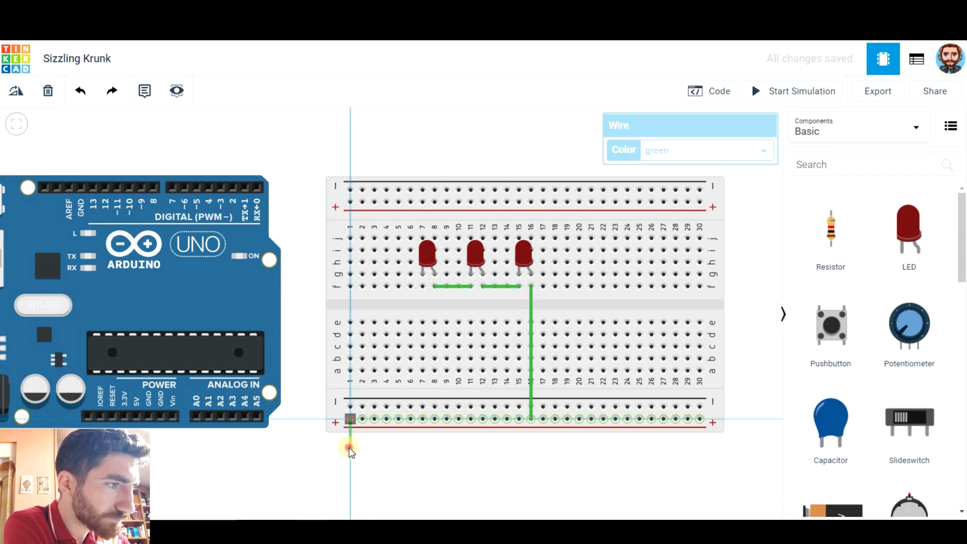
pyautogui.moveTo(349, 419); pyautogui.dragTo(423, 197)
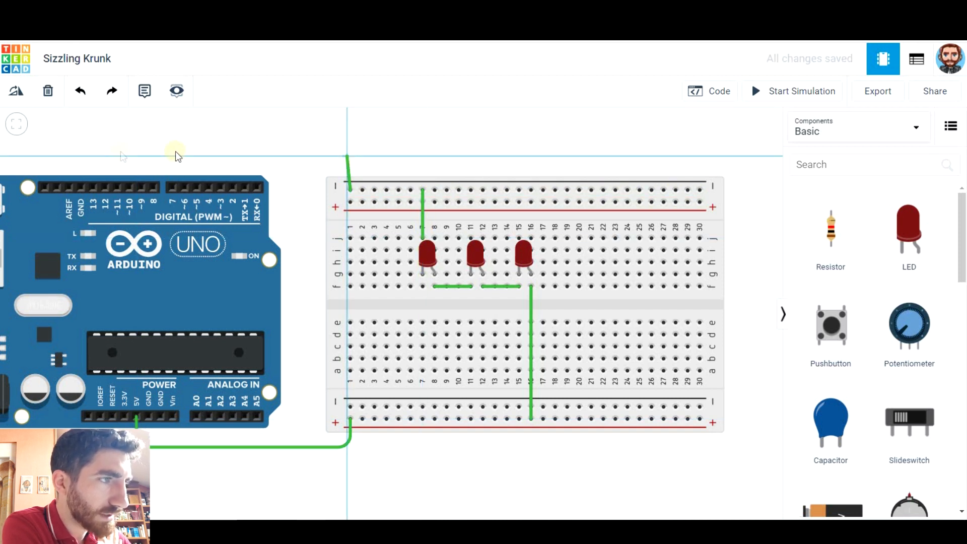
pyautogui.moveTo(80, 187); pyautogui.dragTo(349, 187)
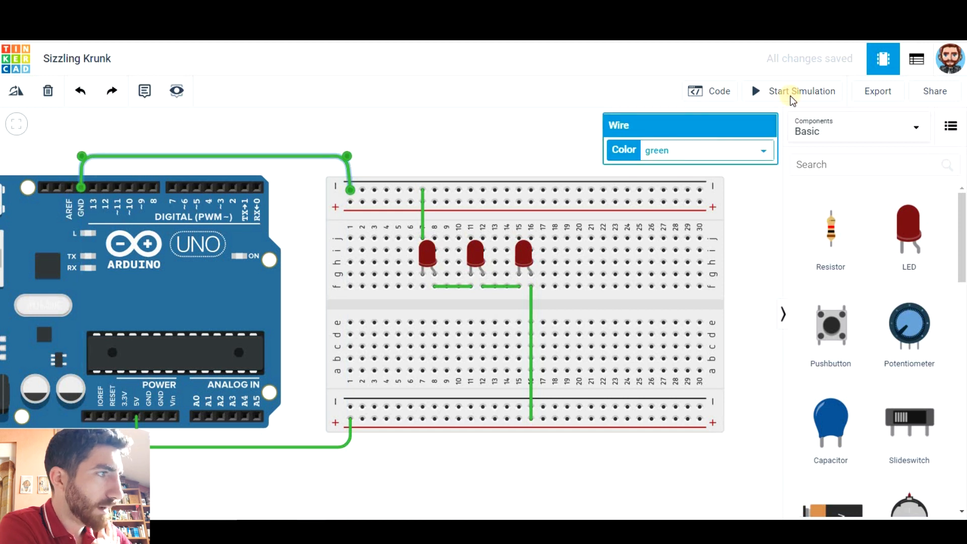
pyautogui.click(800, 91)
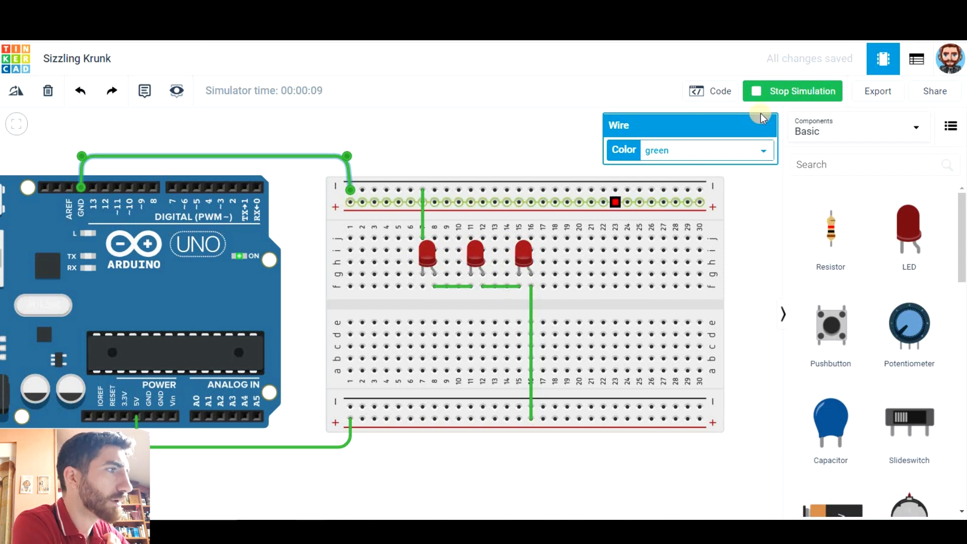
# Stop the simulation, rewire the lower + rail to 5V, and restart the simulation
pyautogui.click(791, 91)
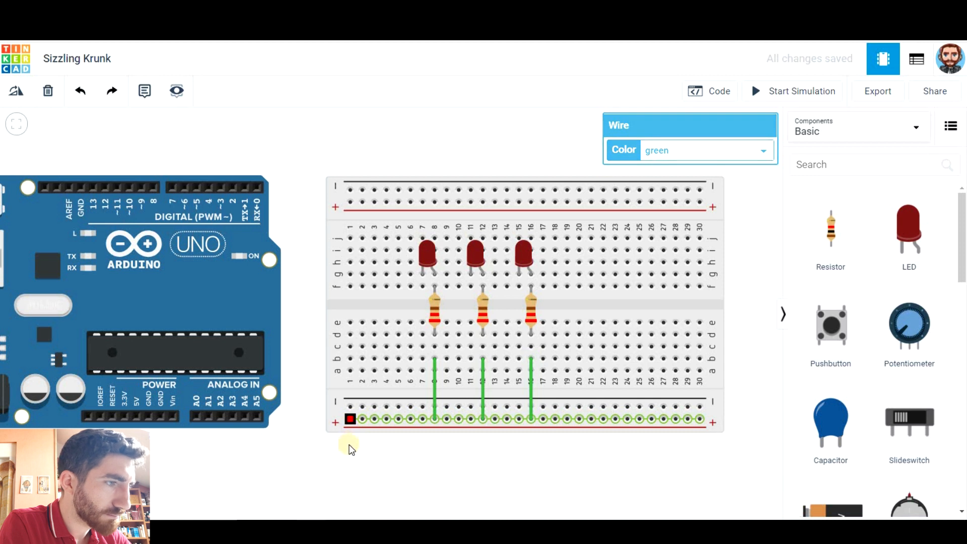
pyautogui.moveTo(350, 419); pyautogui.dragTo(155, 438)
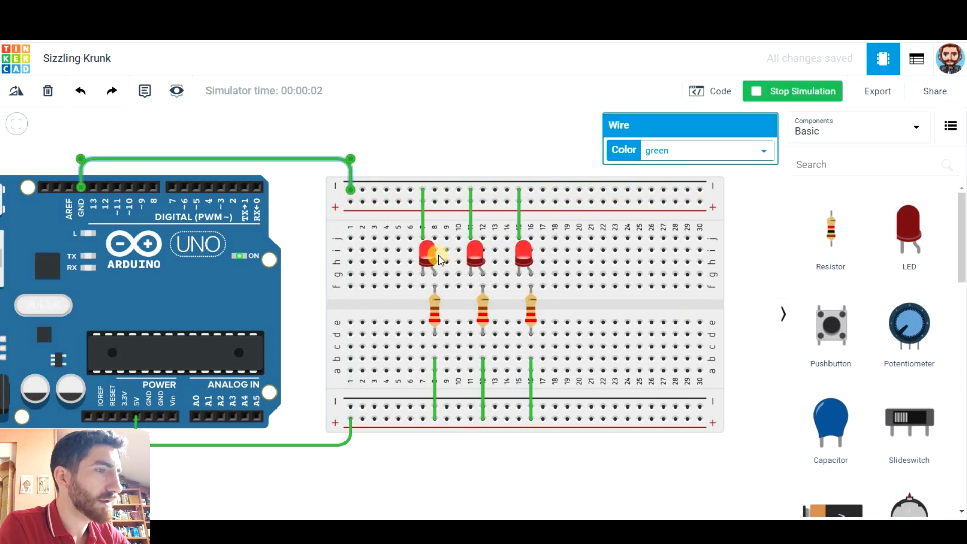
pyautogui.click(791, 90)
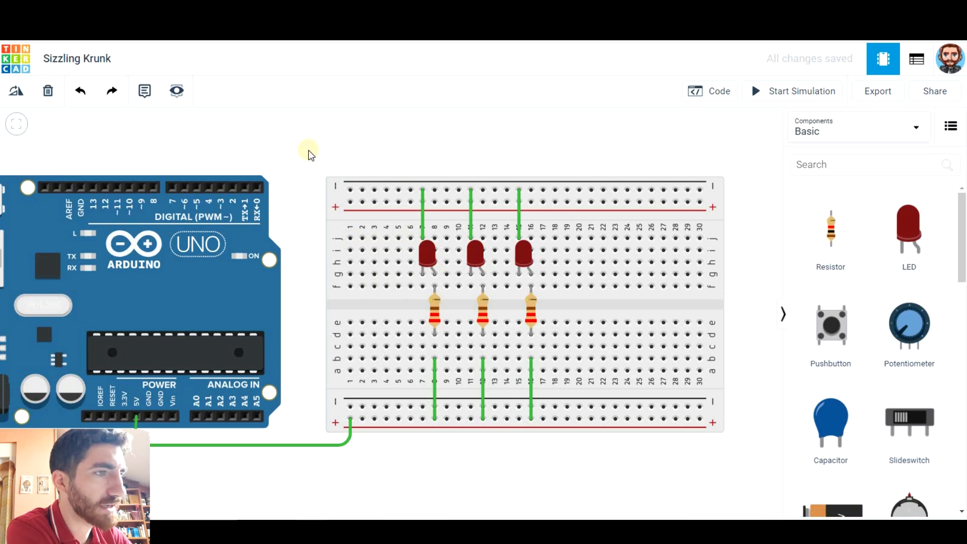
pyautogui.moveTo(212, 187)
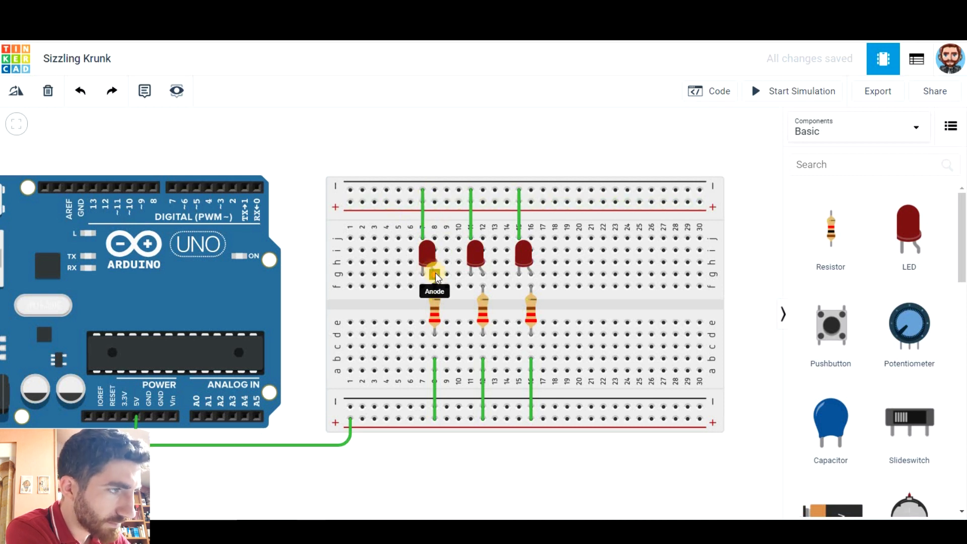
pyautogui.moveTo(192, 179)
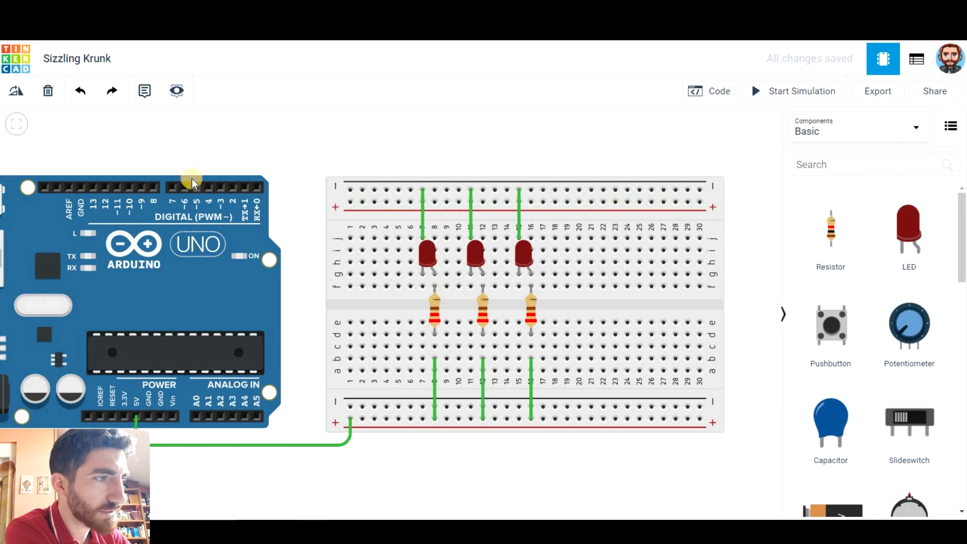
pyautogui.moveTo(429, 277)
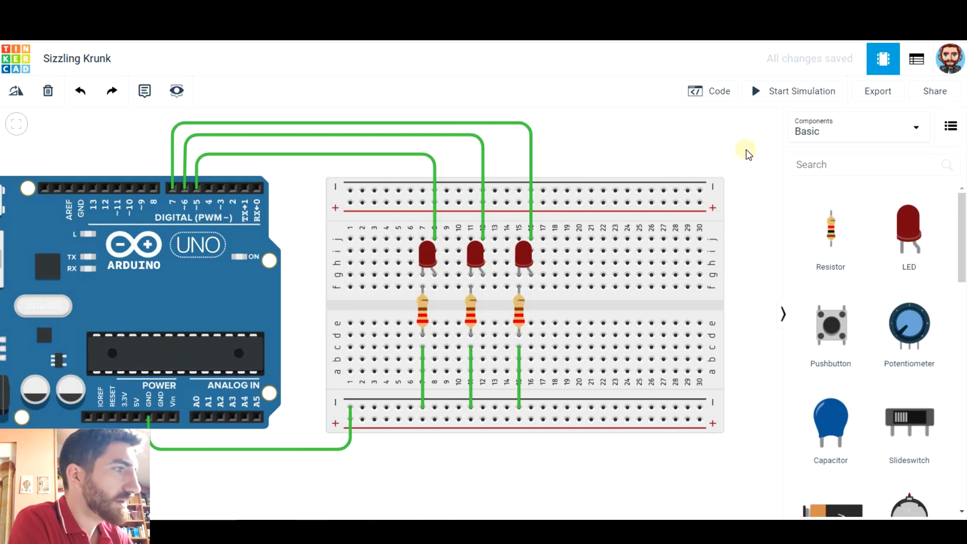
pyautogui.moveTo(715, 126)
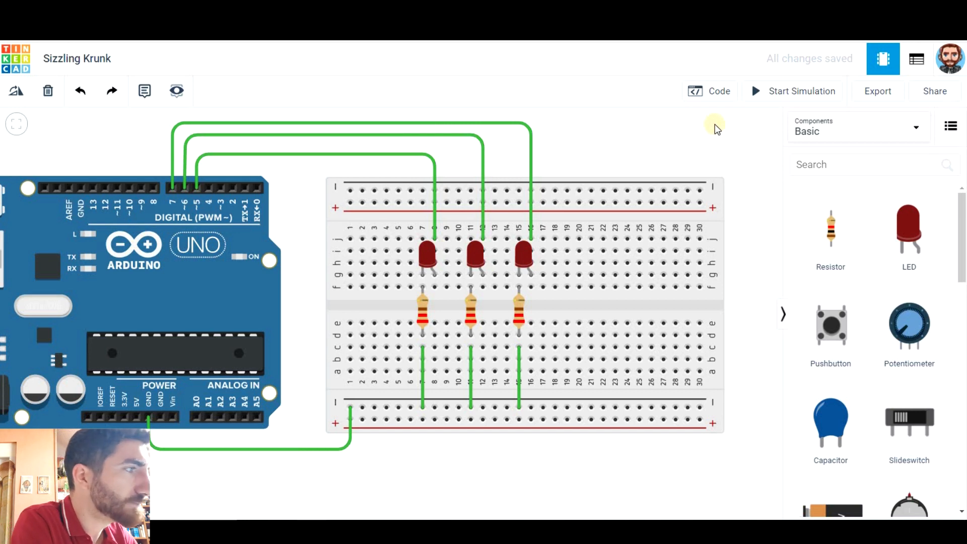
# Open the block Code editor
pyautogui.click(709, 90)
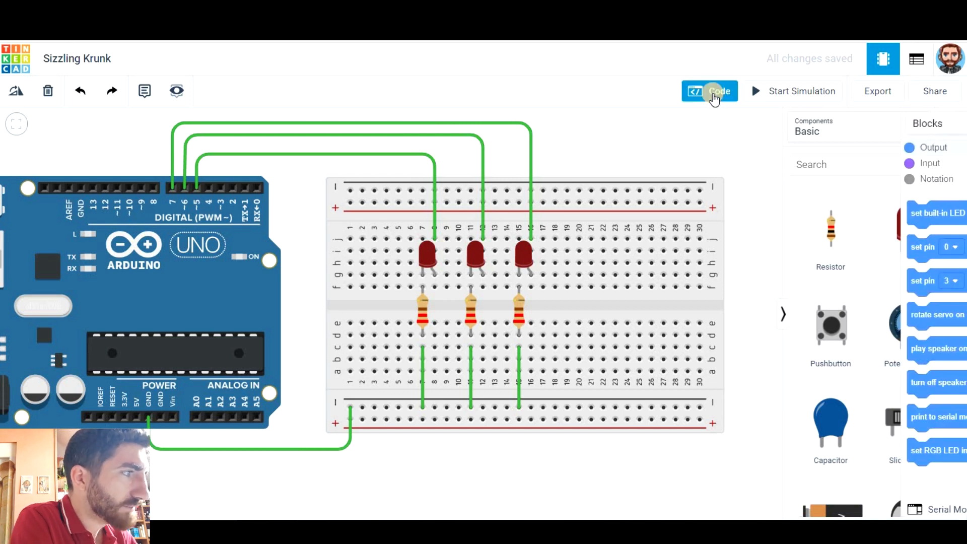
# Choose the third set-pin block's pin and keep pin 7 set to HIGH
pyautogui.click(709, 91)
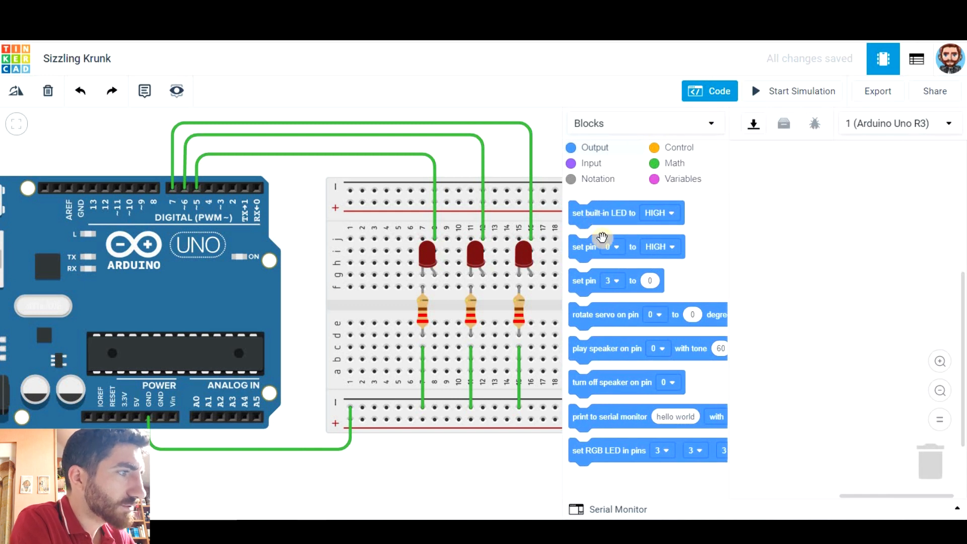
pyautogui.moveTo(586, 255)
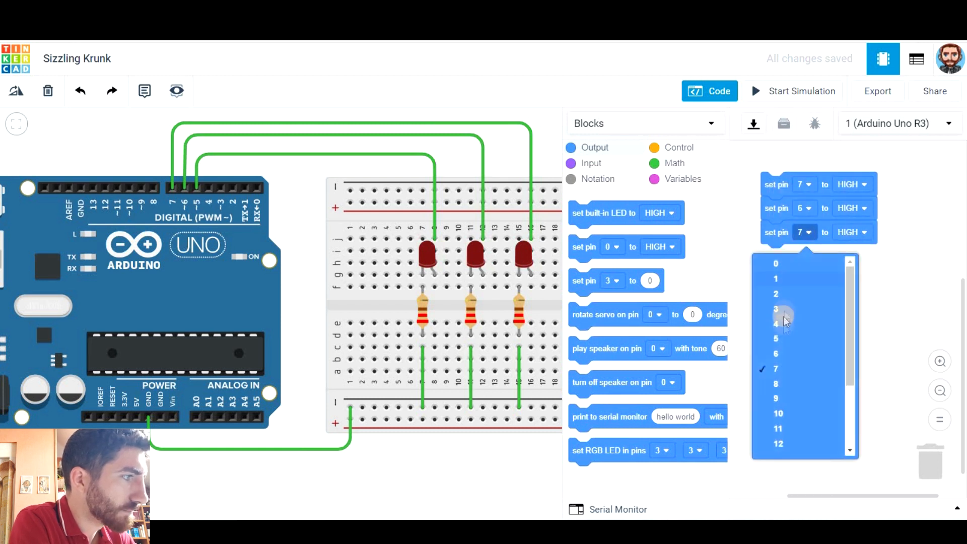
pyautogui.click(774, 338)
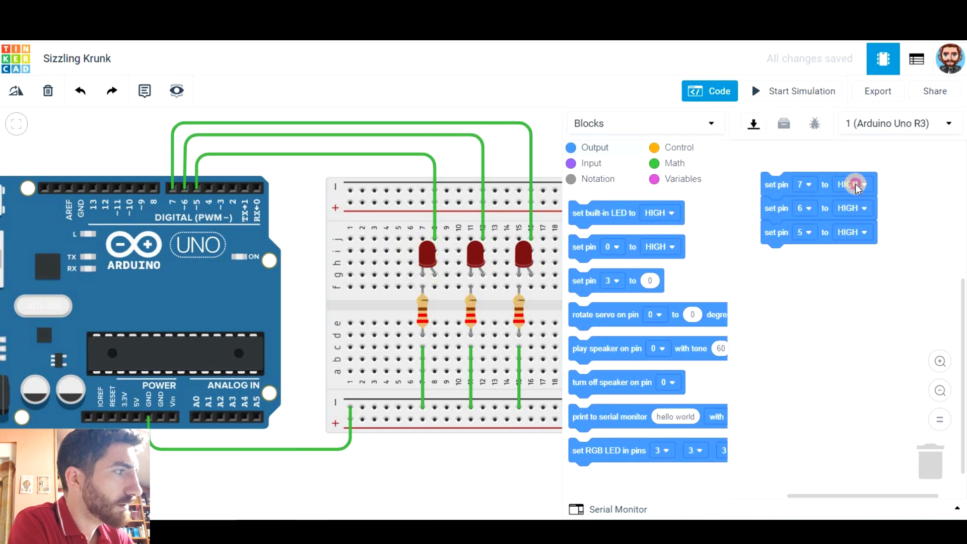
pyautogui.click(851, 184)
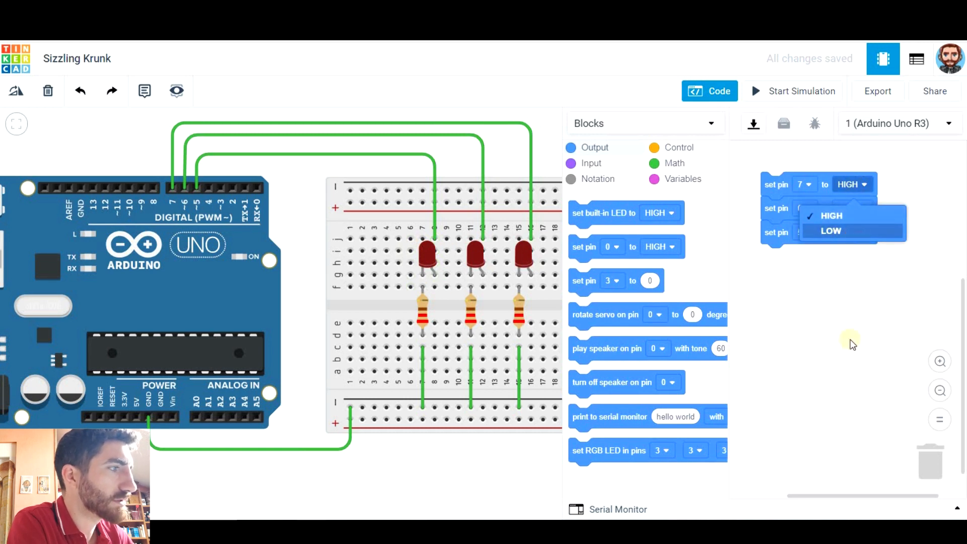
pyautogui.click(831, 215)
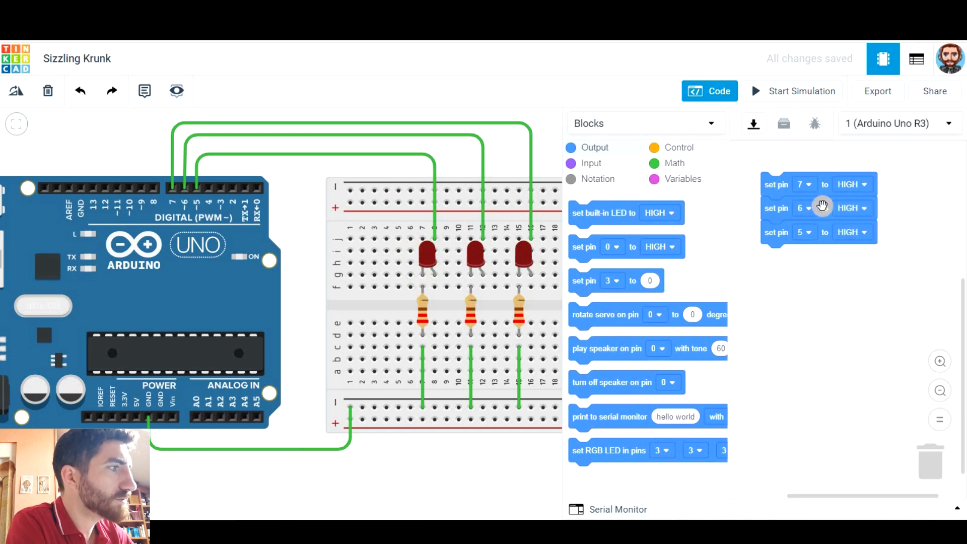
pyautogui.click(678, 147)
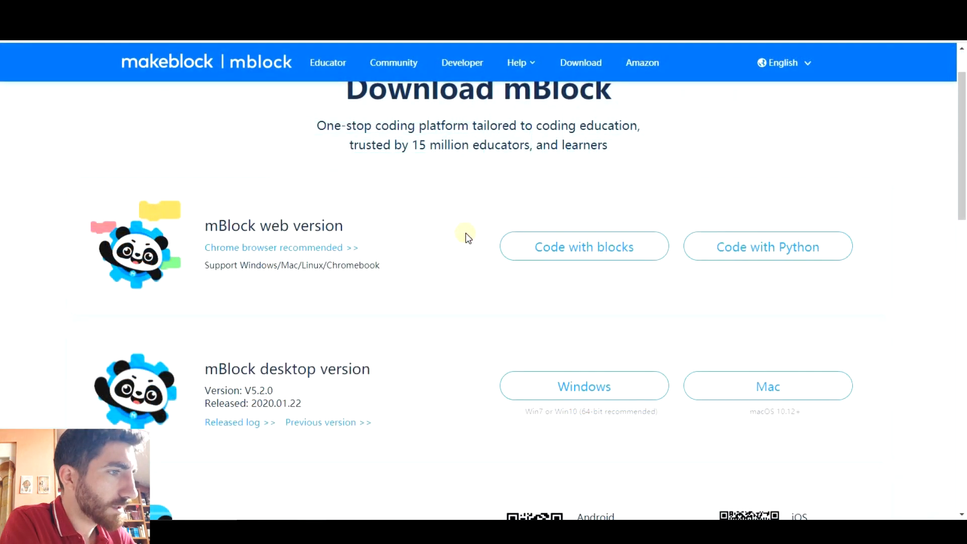
pyautogui.moveTo(404, 365)
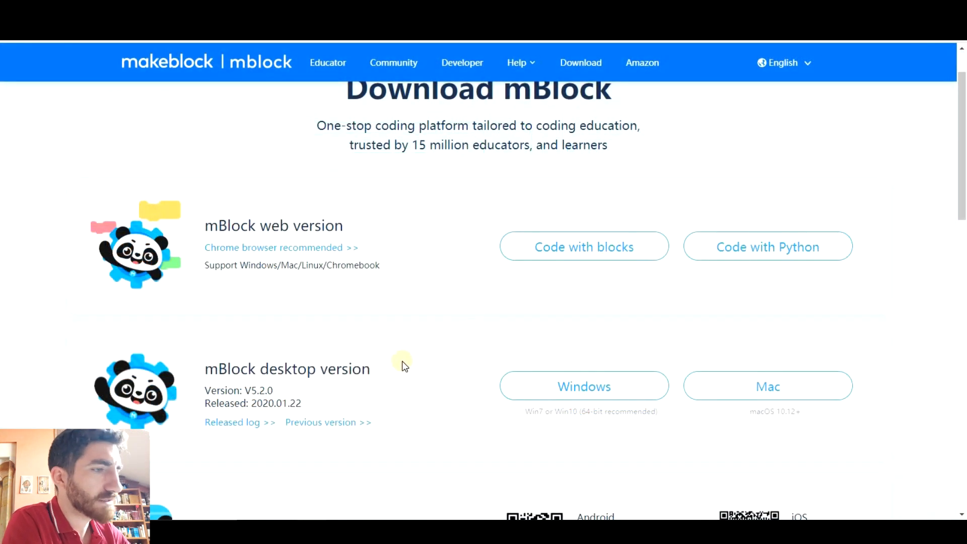
pyautogui.moveTo(217, 385)
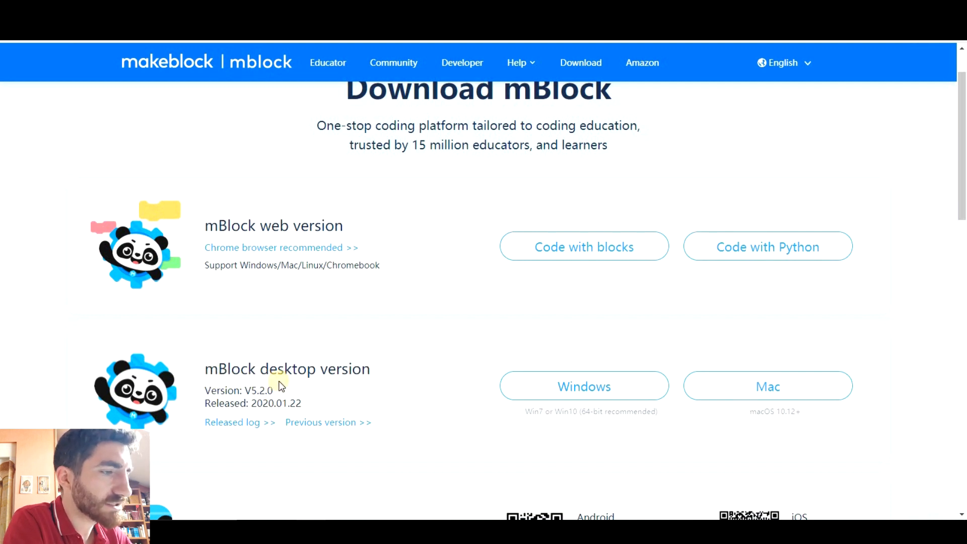
# Launch the mBlock coding editor from the download page
pyautogui.click(767, 387)
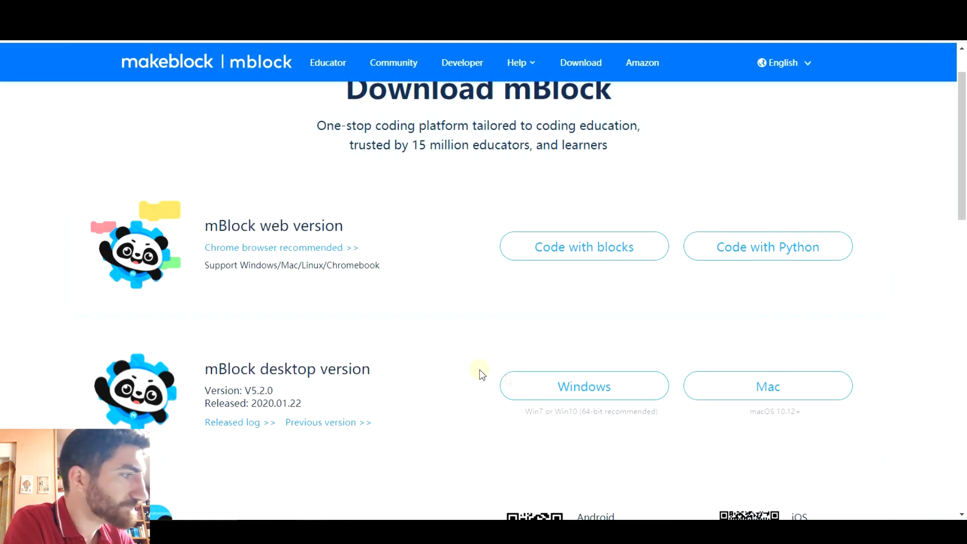
pyautogui.click(582, 246)
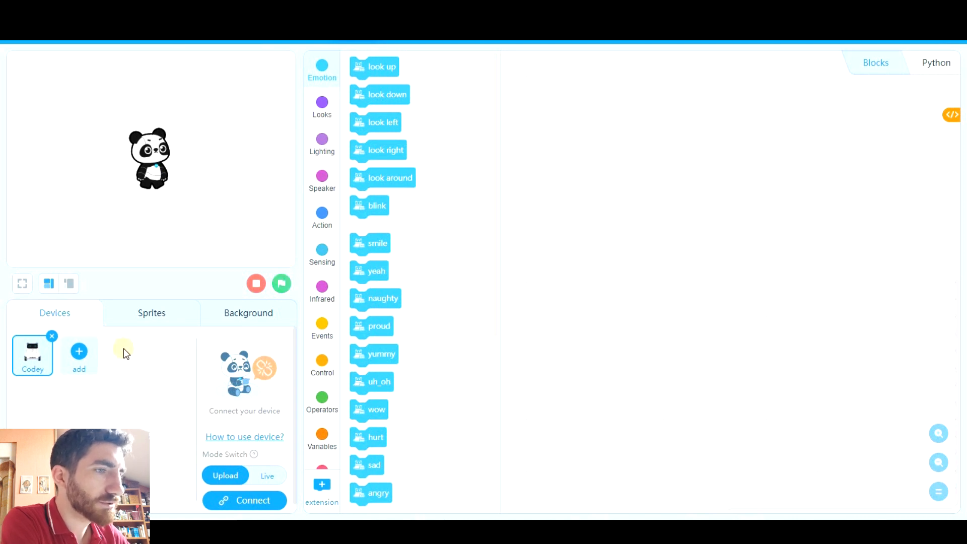
pyautogui.moveTo(37, 316)
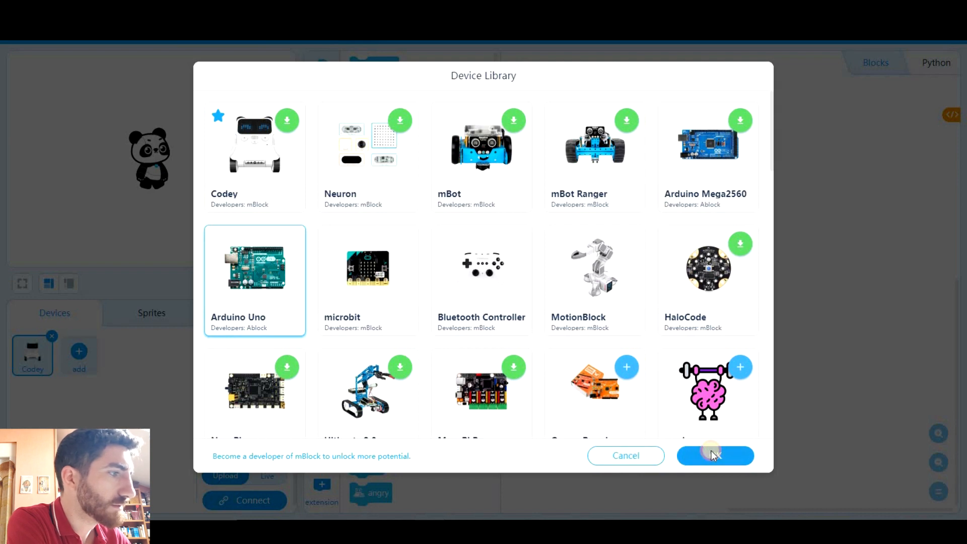
# Add Arduino Uno as the device and delete Codey from the project
pyautogui.click(715, 456)
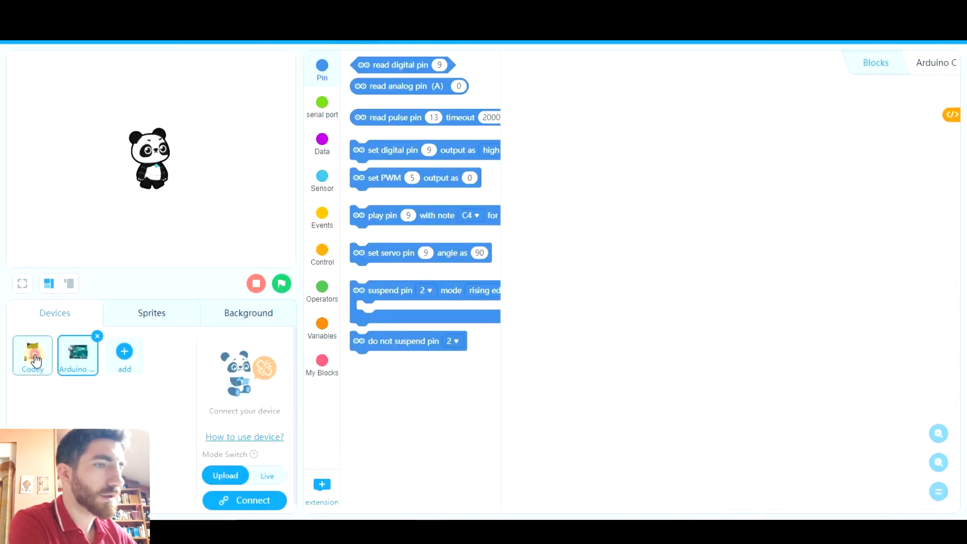
pyautogui.click(32, 354)
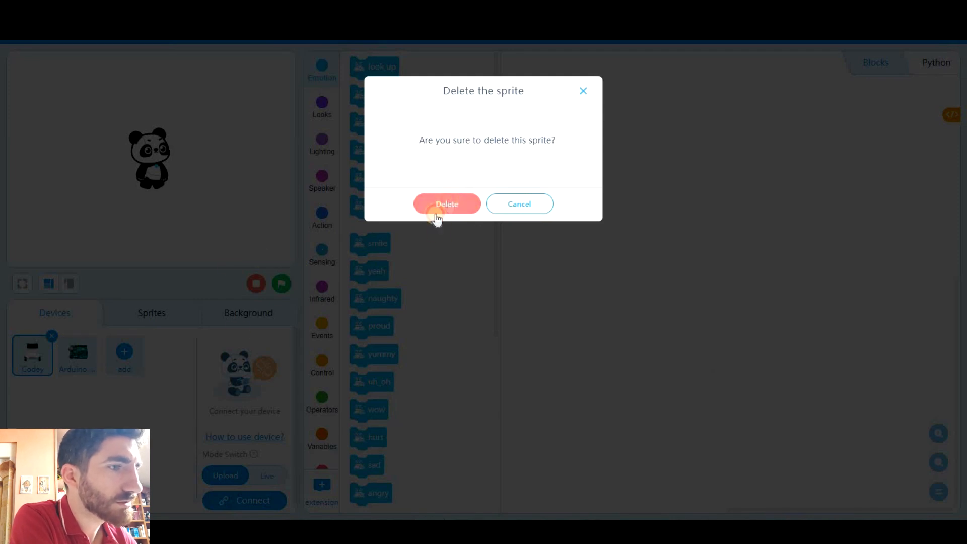
pyautogui.click(446, 204)
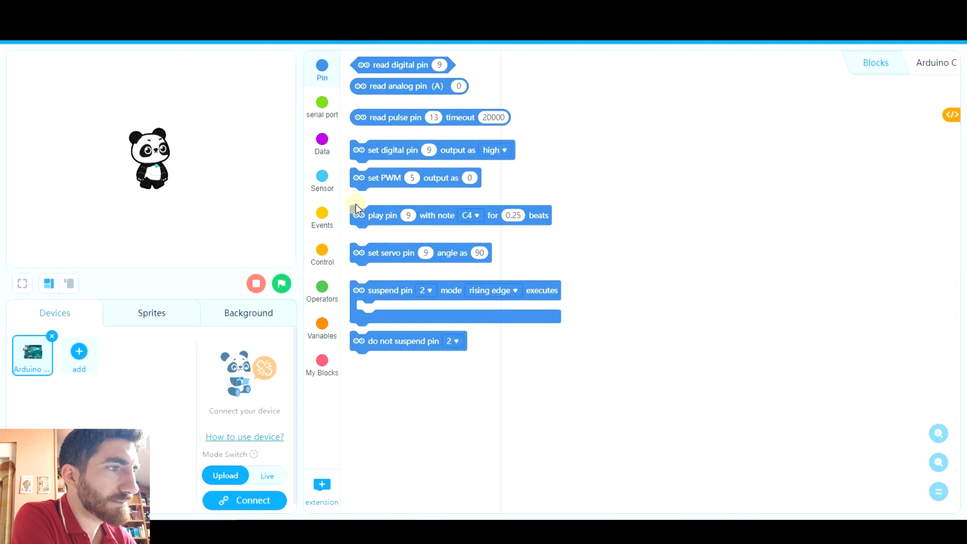
pyautogui.moveTo(370, 170)
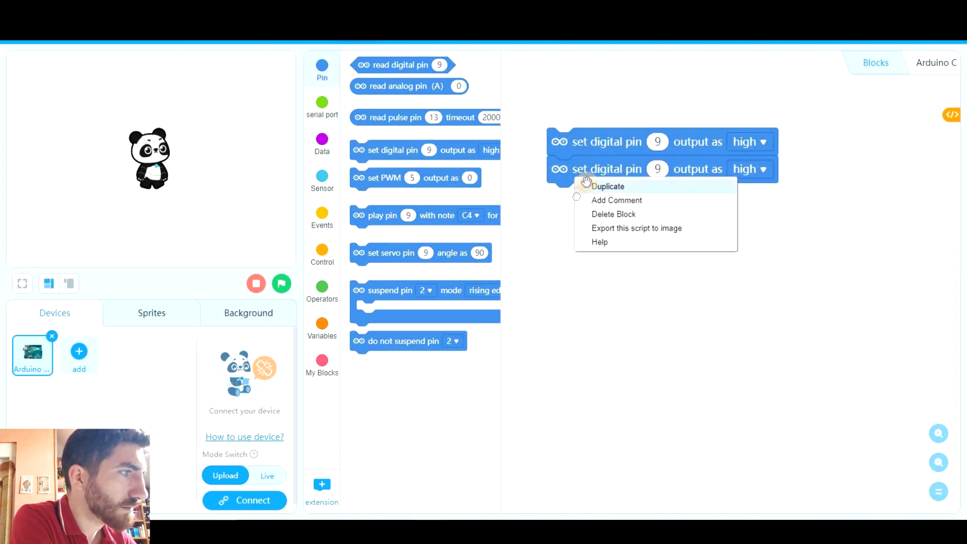
# Duplicate the set digital pin blocks, add 1-second waits, and set pin 5 low
pyautogui.click(607, 186)
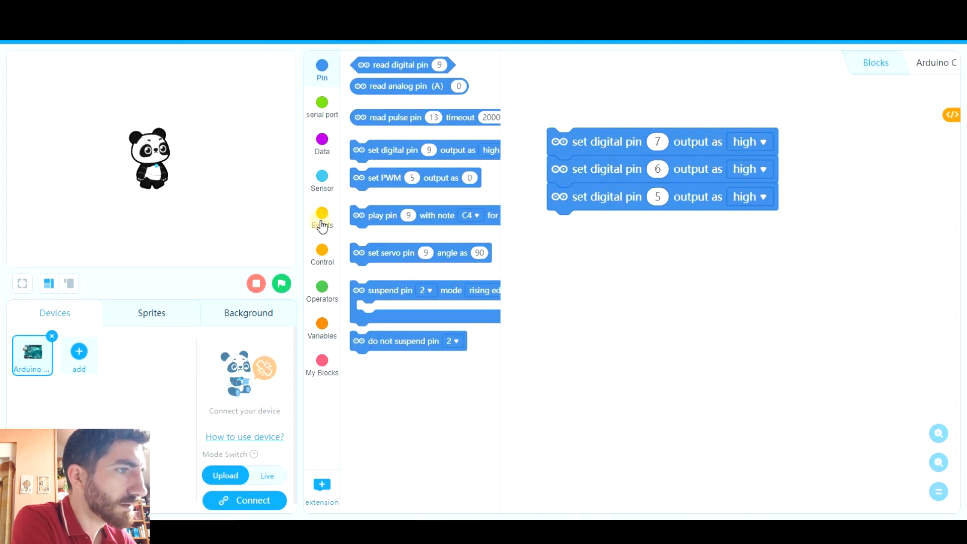
pyautogui.click(321, 253)
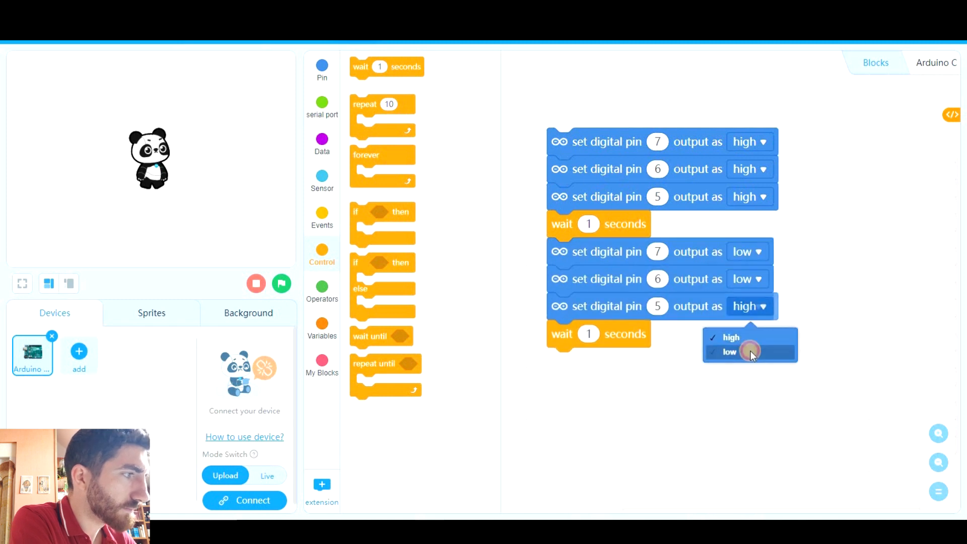
pyautogui.click(729, 352)
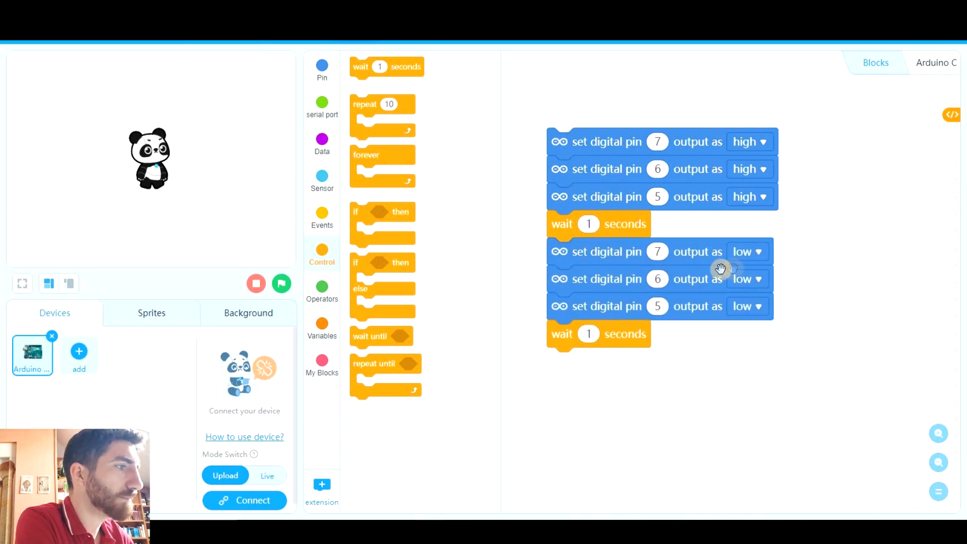
pyautogui.moveTo(586, 96)
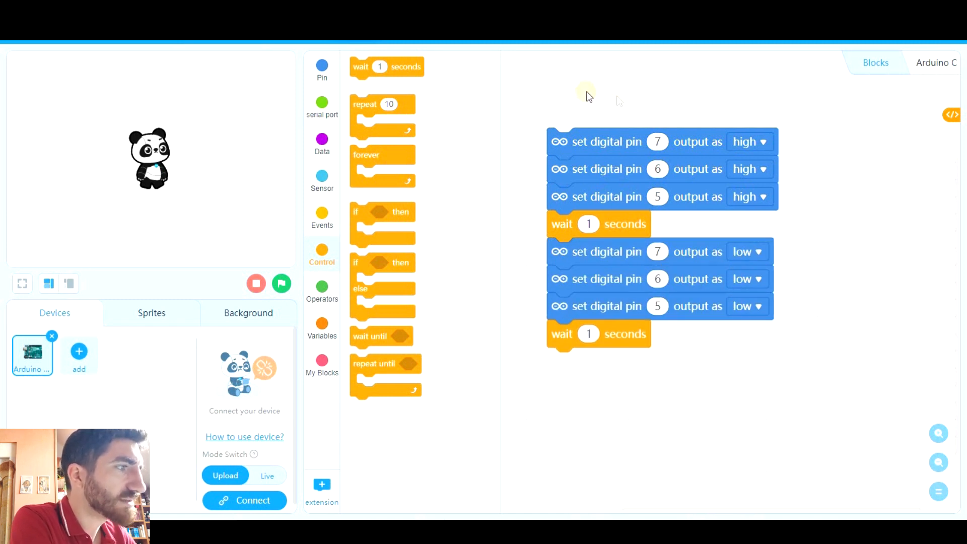
# Put the pin blocks under 'when Arduino Uno starts up' inside a forever loop
pyautogui.click(321, 216)
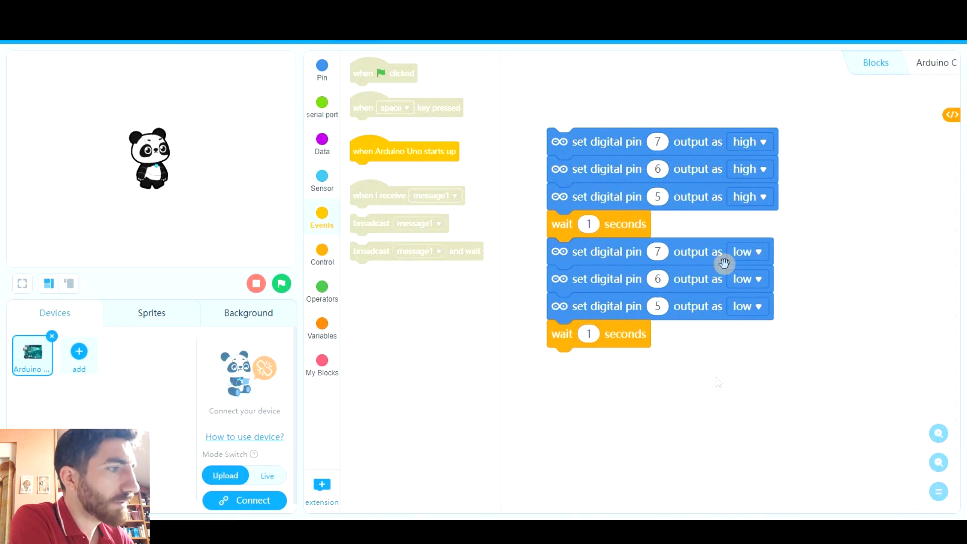
pyautogui.moveTo(550, 360)
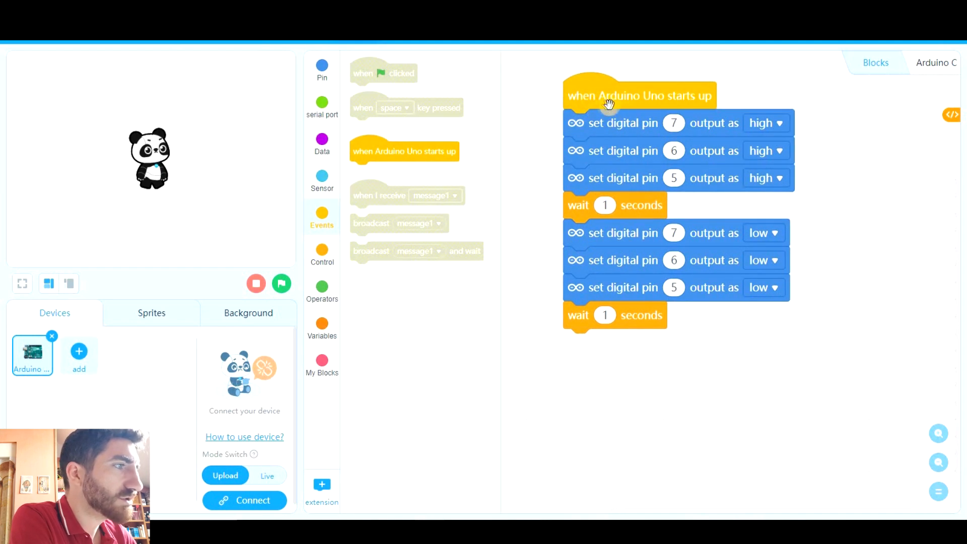
pyautogui.moveTo(731, 111)
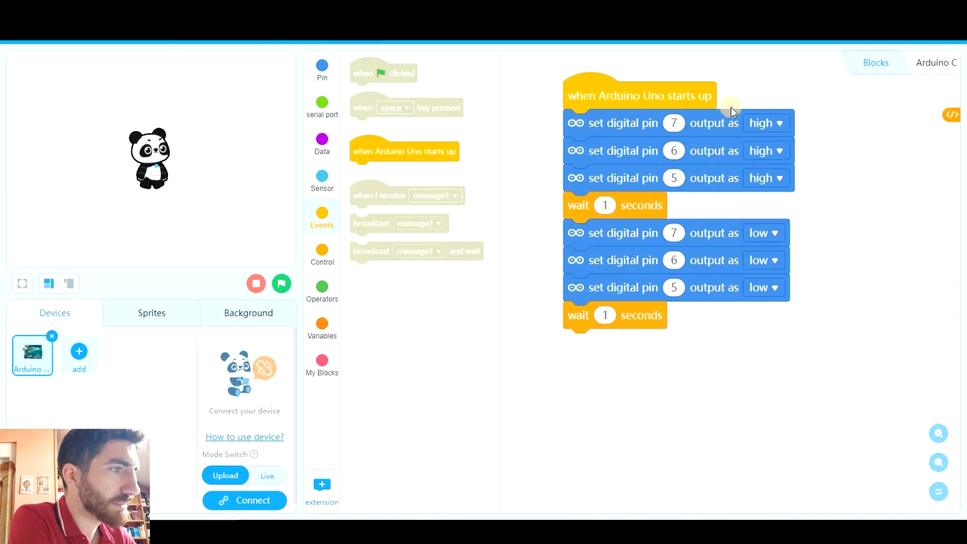
pyautogui.moveTo(646, 121)
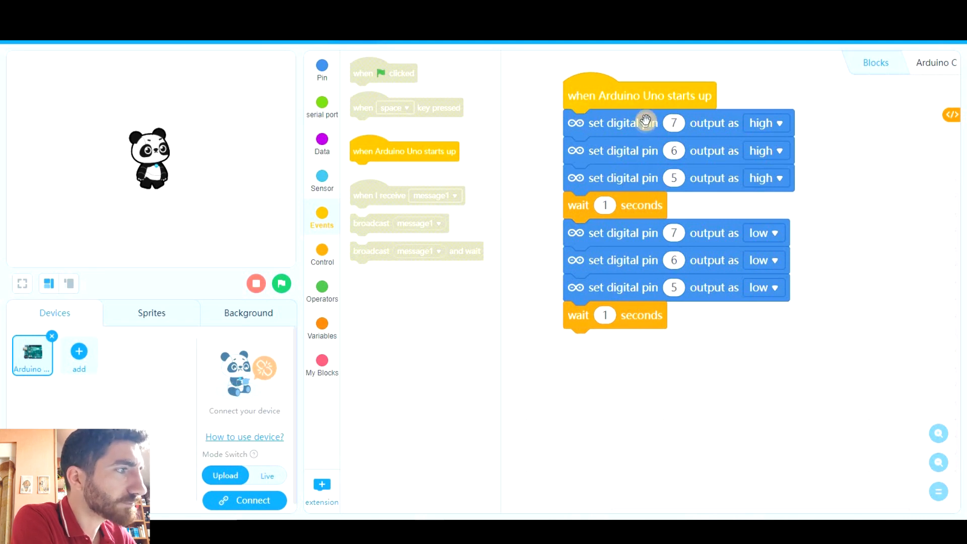
pyautogui.click(321, 255)
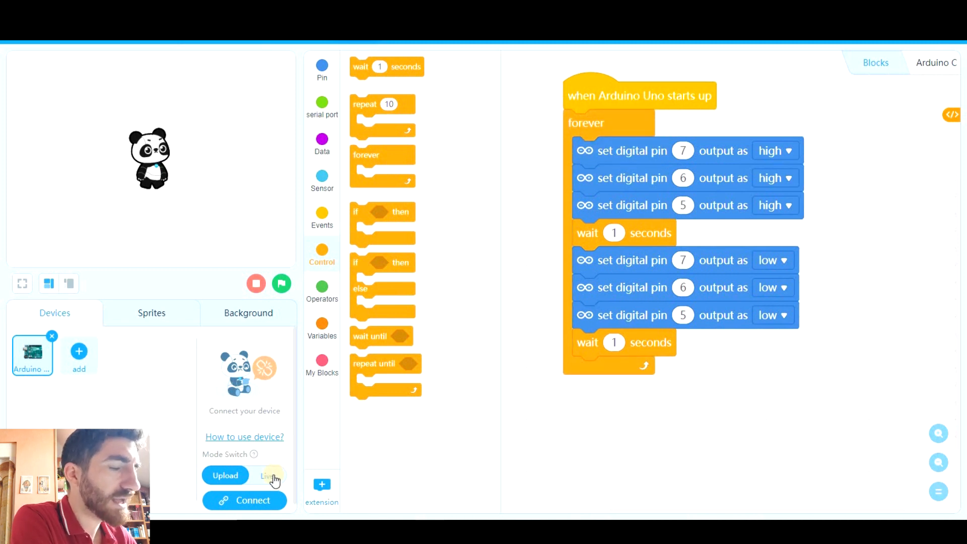
# Switch to Live mode and attach 'when green flag clicked' above the forever loop
pyautogui.click(266, 476)
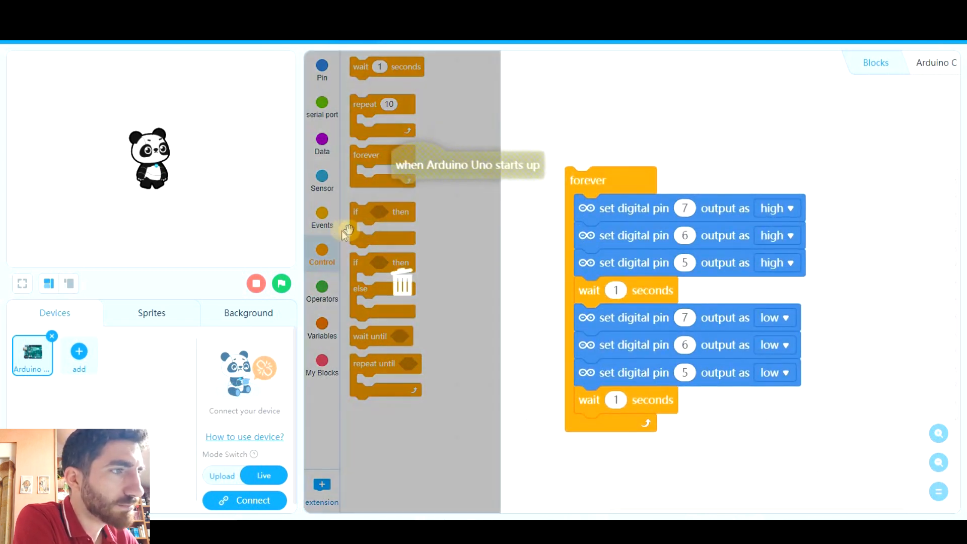
pyautogui.click(321, 217)
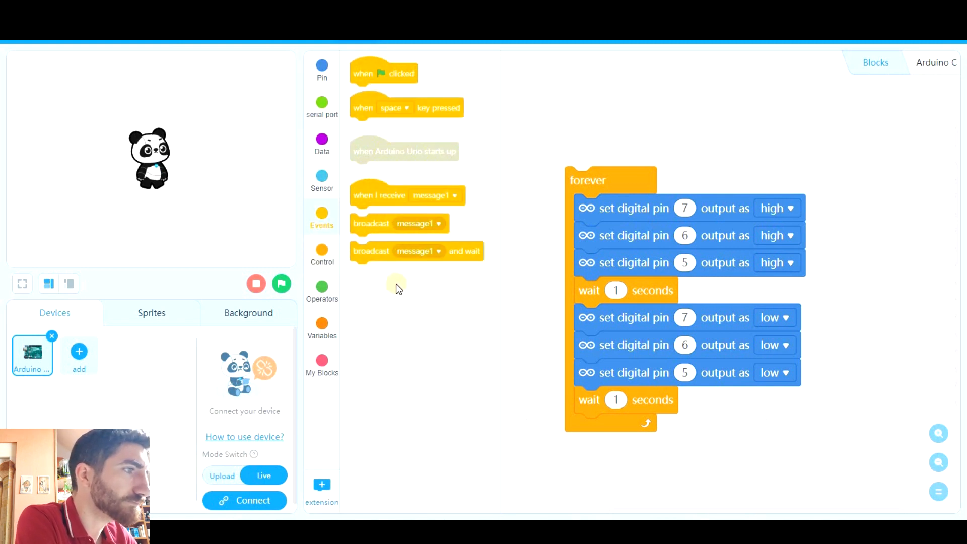
pyautogui.moveTo(382, 72); pyautogui.dragTo(607, 146)
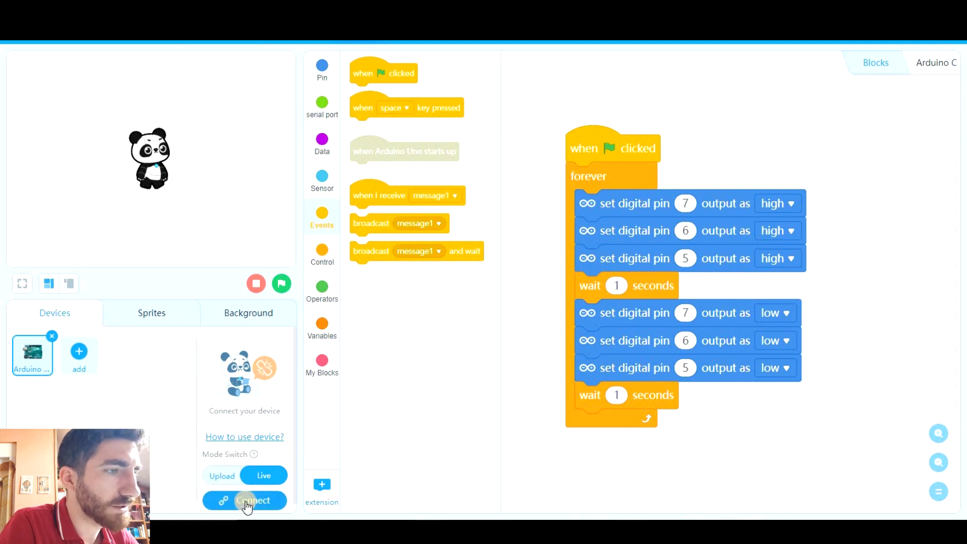
# Connect to the Arduino Uno on COM5, showing all connectable devices
pyautogui.click(245, 500)
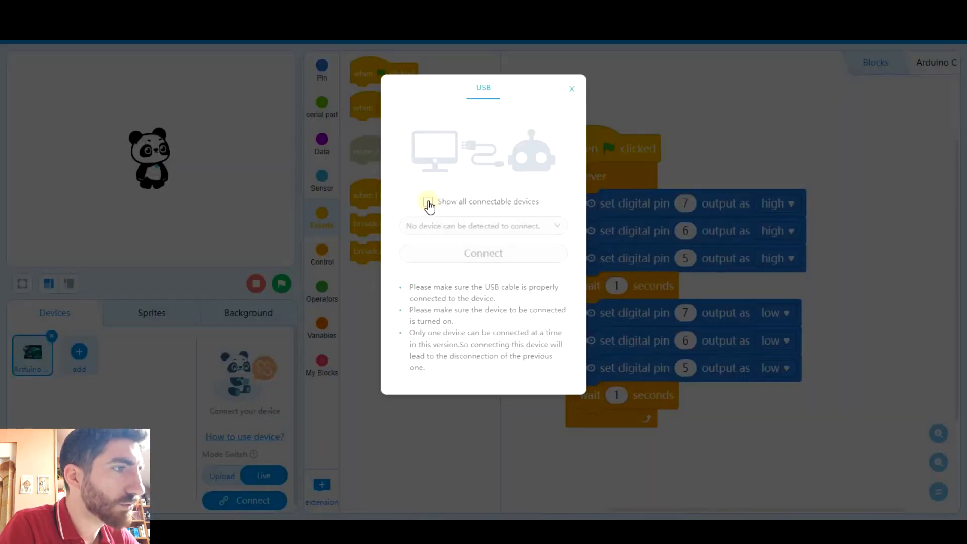
pyautogui.click(428, 202)
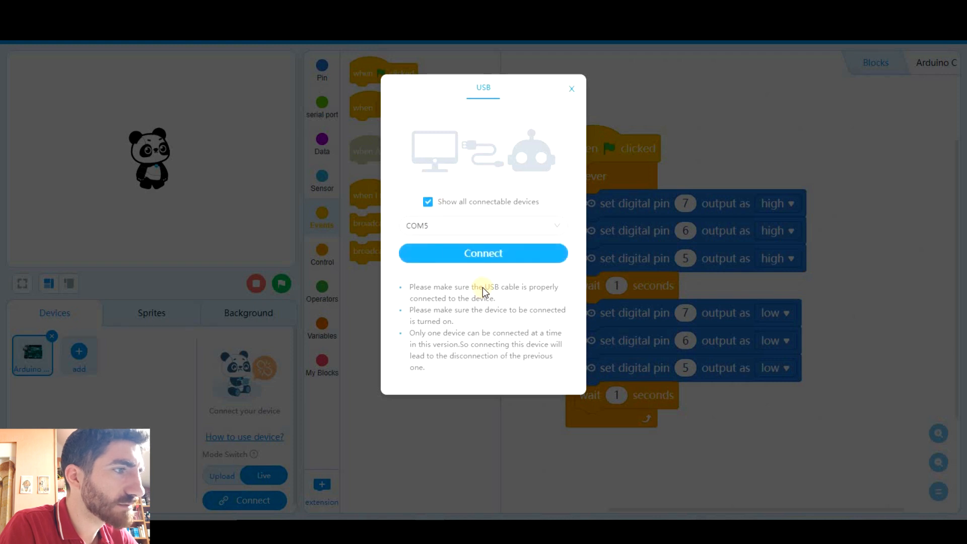
pyautogui.click(483, 253)
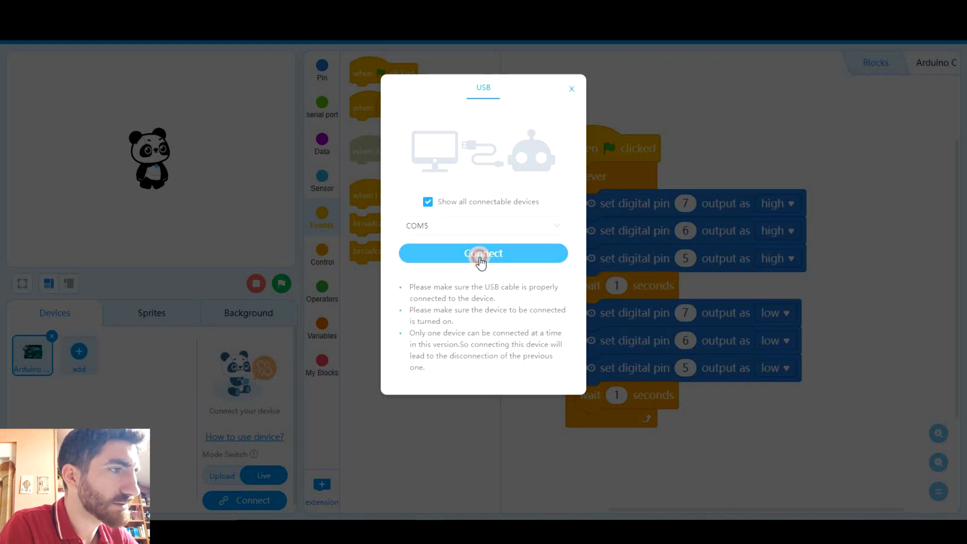
pyautogui.click(483, 252)
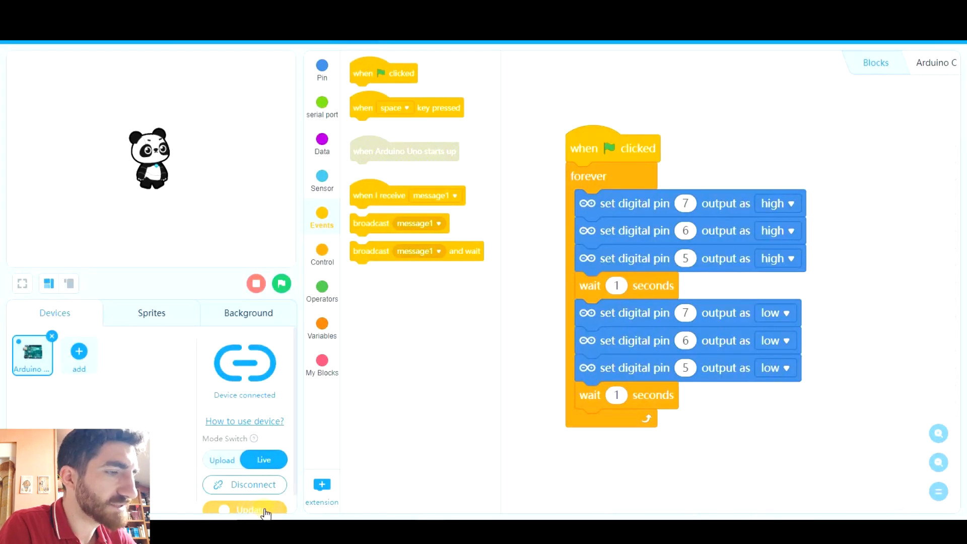
# Update the Arduino Uno firmware to online version 2.5.1
pyautogui.click(265, 510)
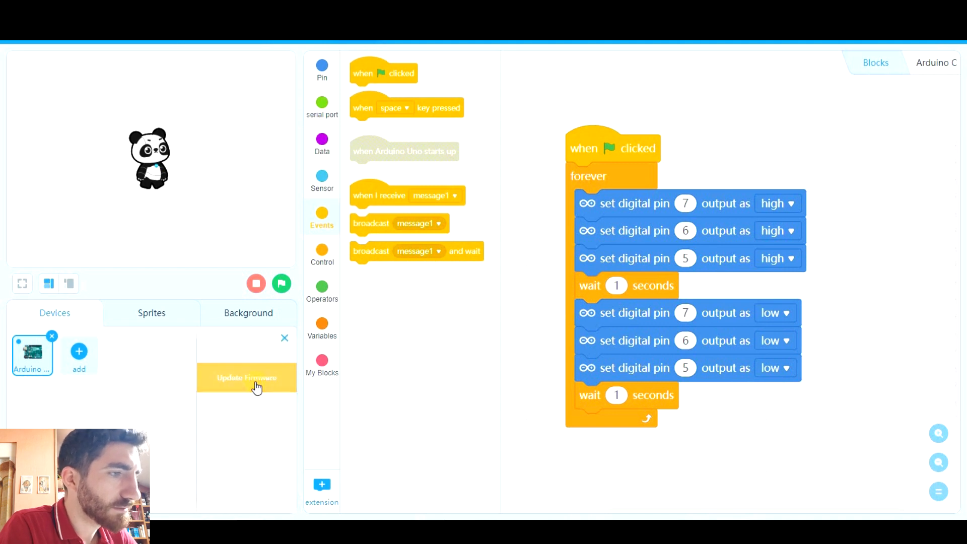
pyautogui.click(246, 377)
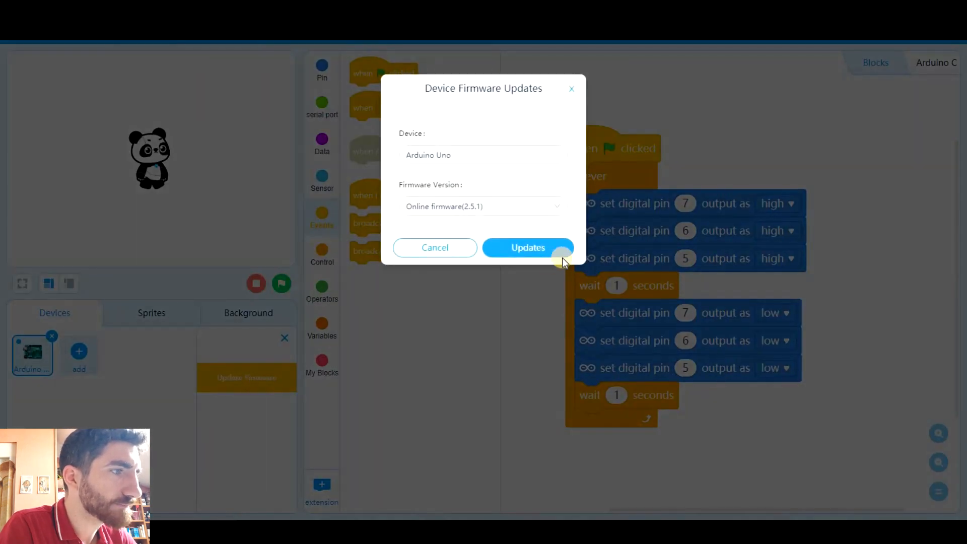
pyautogui.click(527, 247)
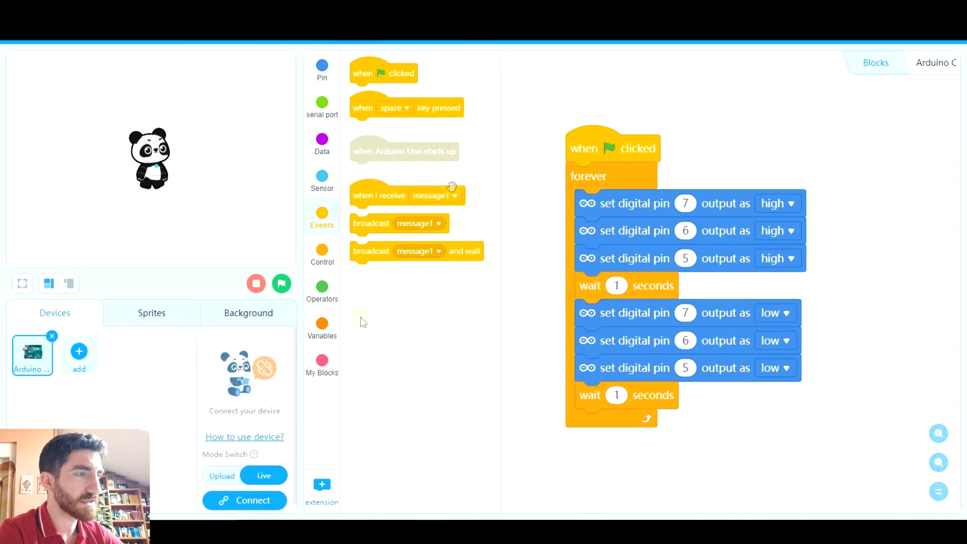
# Reconnect the Arduino Uno over COM5
pyautogui.click(245, 500)
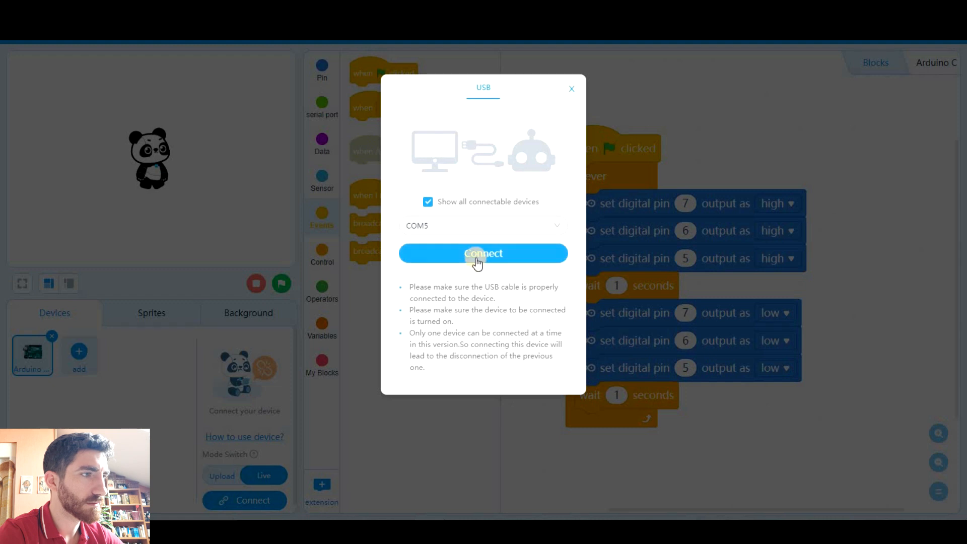
pyautogui.click(483, 253)
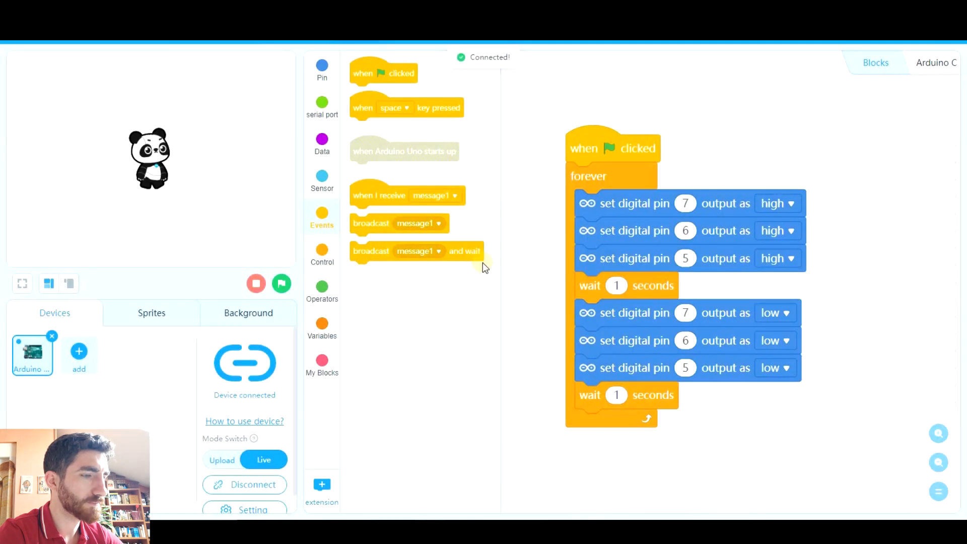